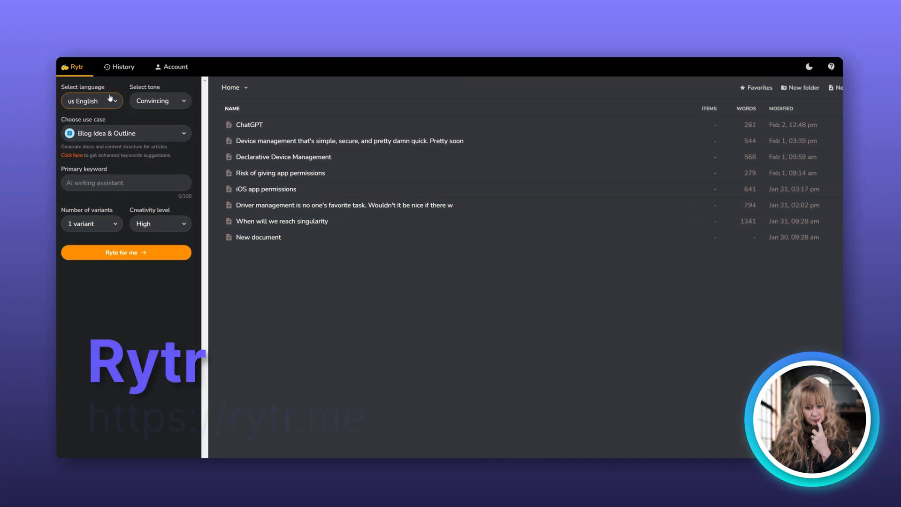
# Review Rytr's output language, writing tone and use case lists without changing them
pyautogui.click(92, 100)
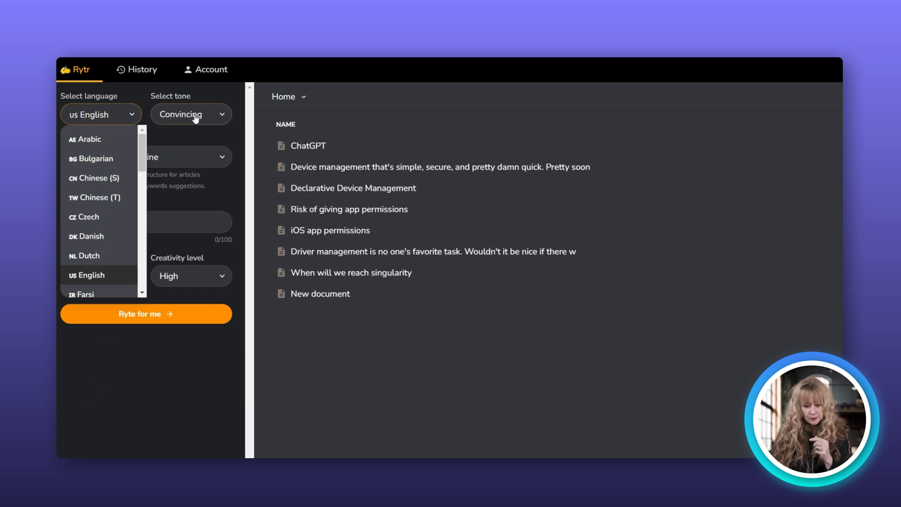
pyautogui.click(190, 113)
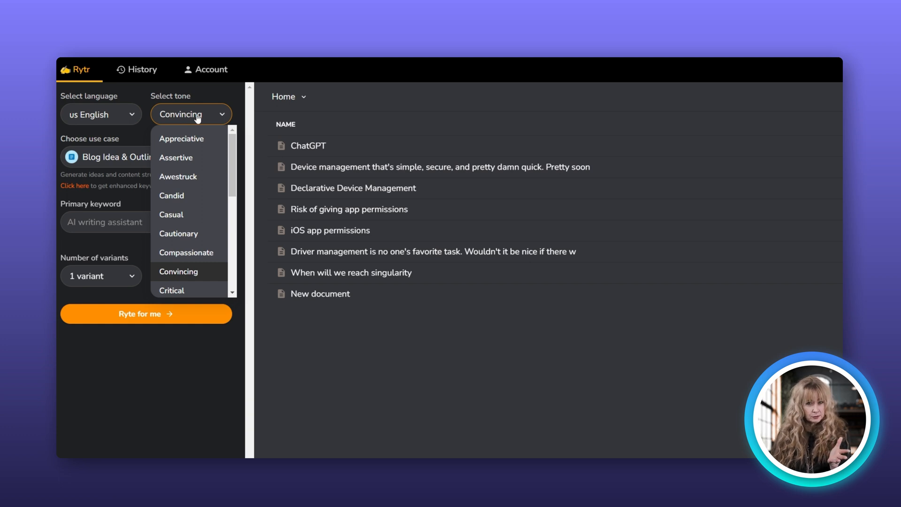
pyautogui.click(145, 156)
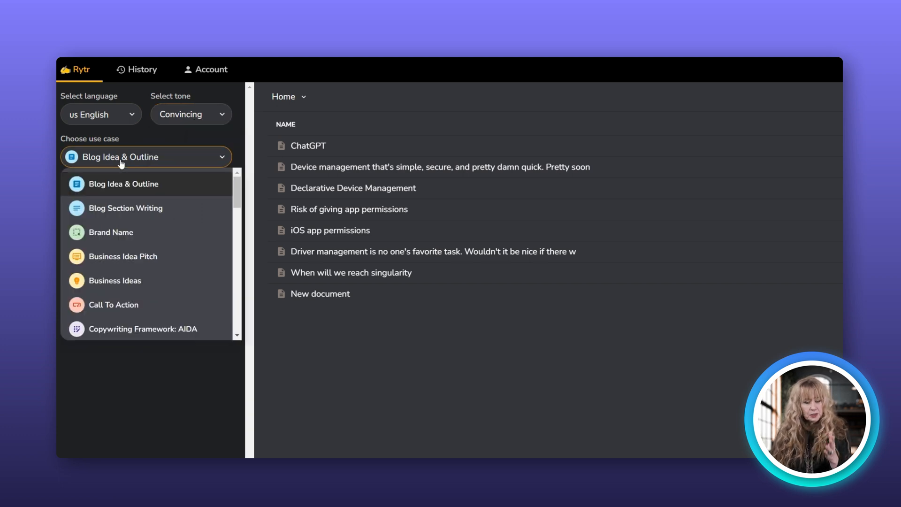
pyautogui.moveTo(130, 231)
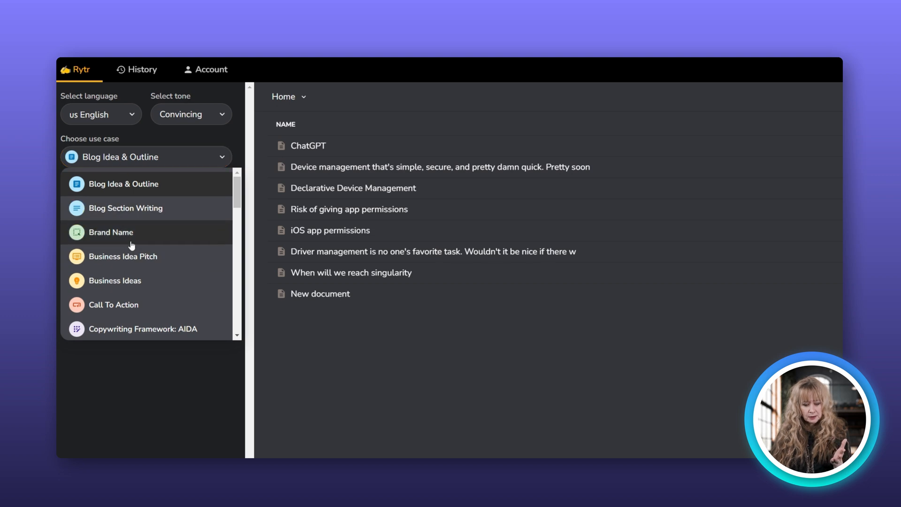
pyautogui.moveTo(131, 256)
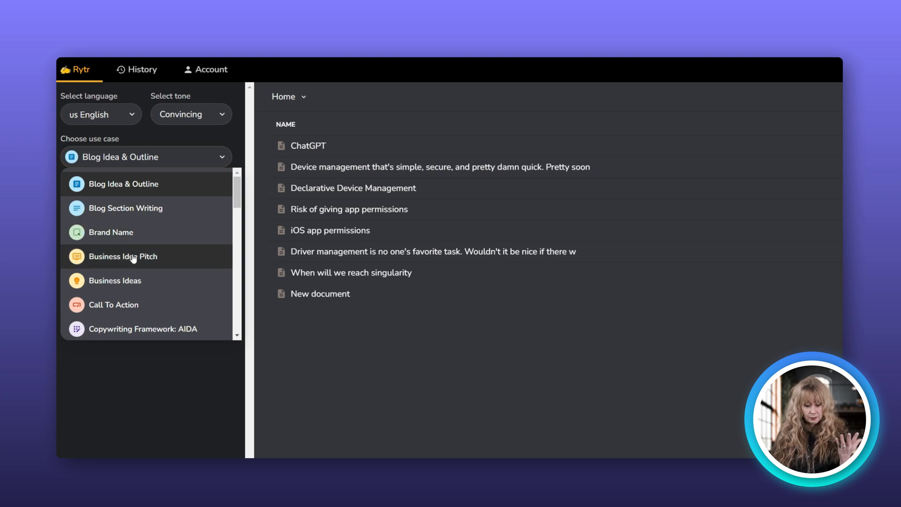
pyautogui.moveTo(115, 281)
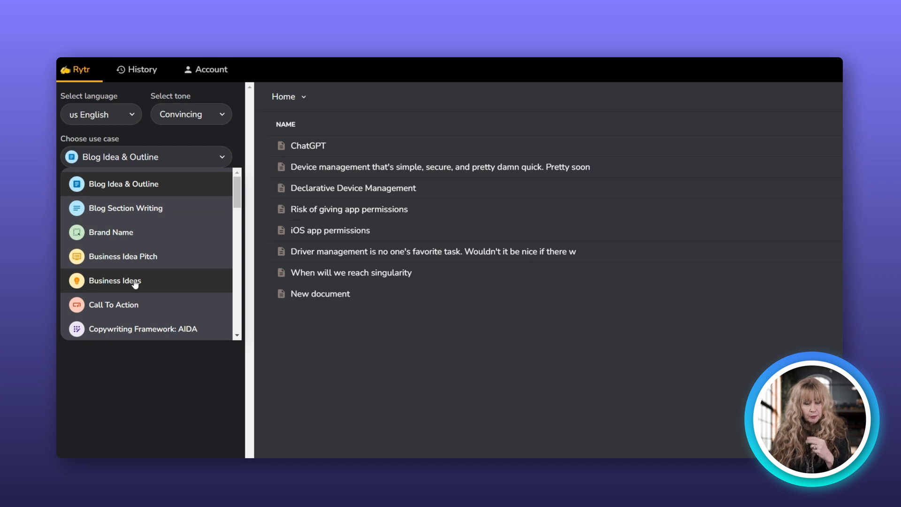
pyautogui.scroll(-3)
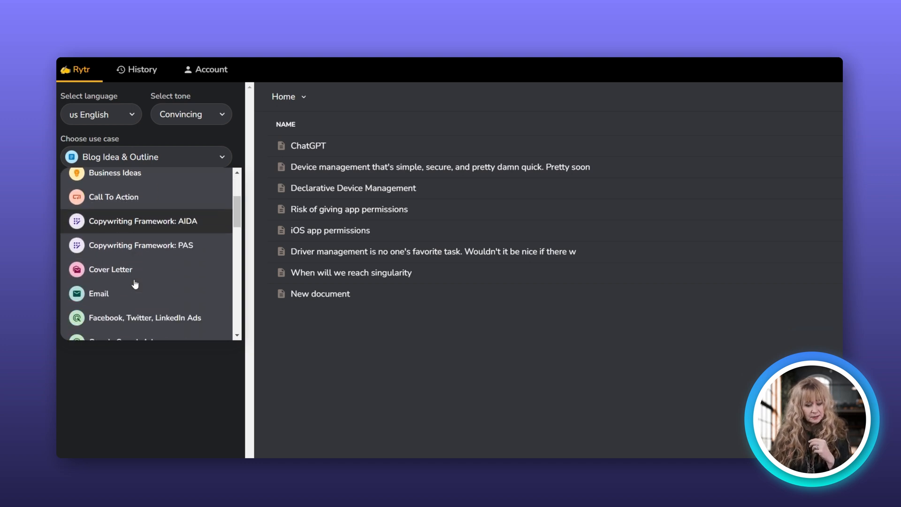
pyautogui.scroll(-3)
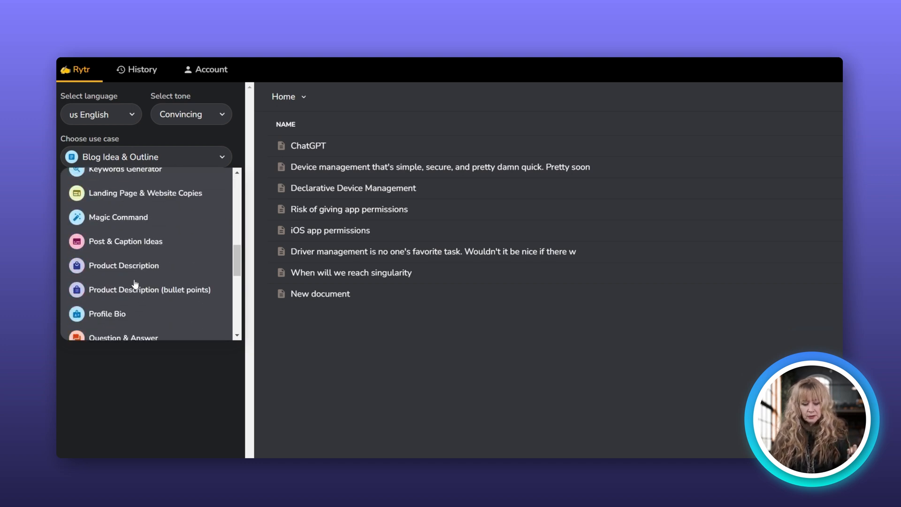
pyautogui.scroll(-3)
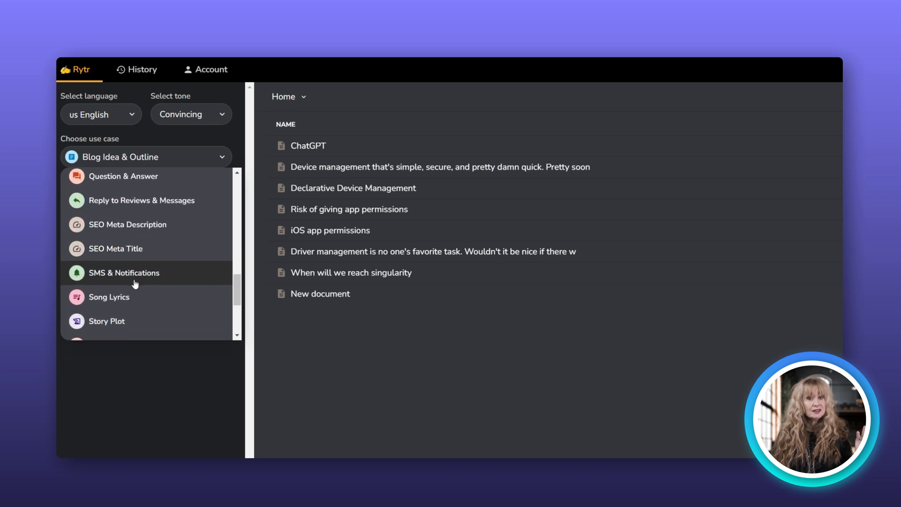
pyautogui.scroll(-3)
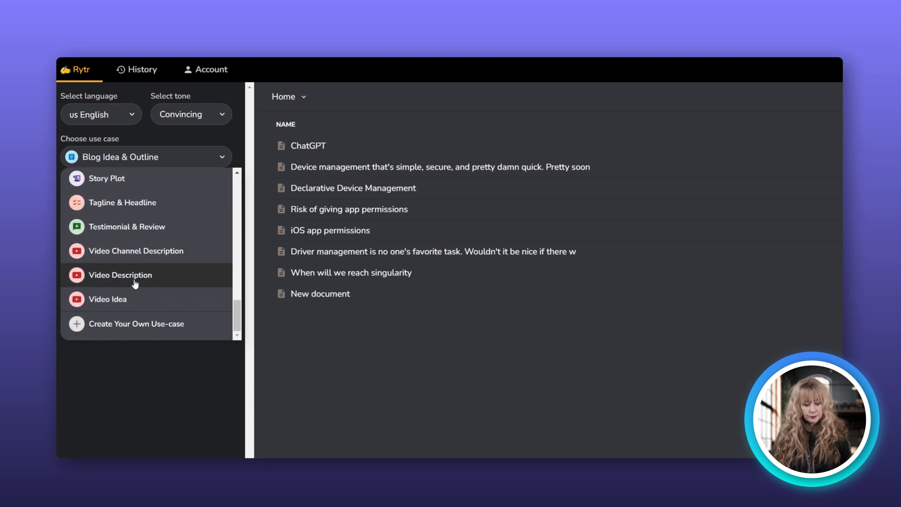
pyautogui.click(146, 157)
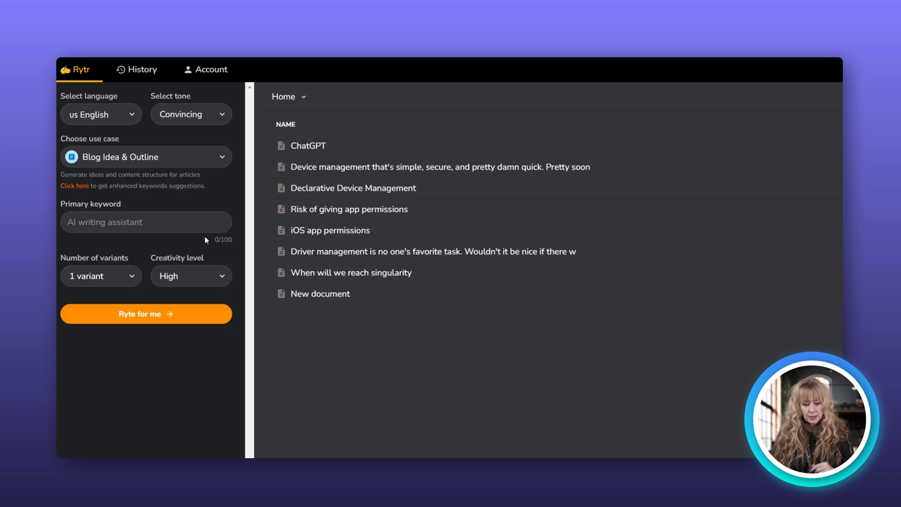
# Check the primary keyword field, variant count and creativity choices, keeping creativity at High
pyautogui.click(145, 222)
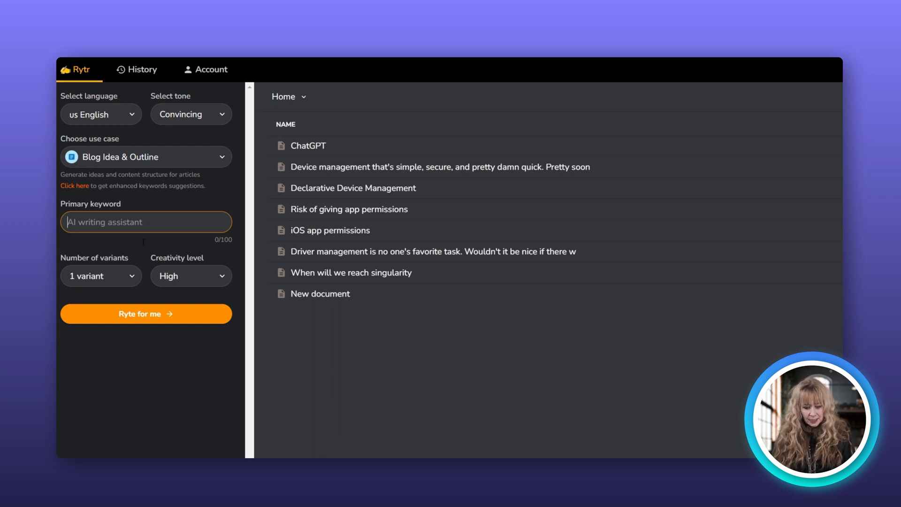
pyautogui.click(100, 276)
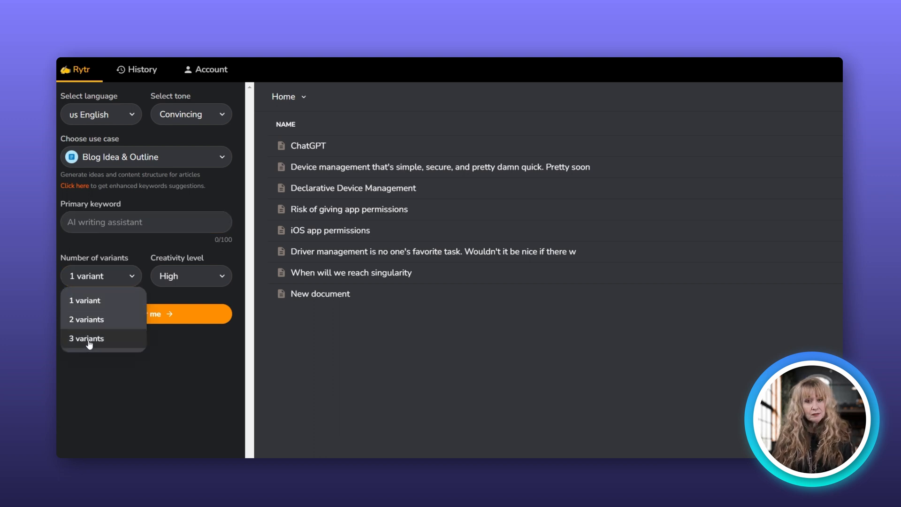
pyautogui.moveTo(190, 279)
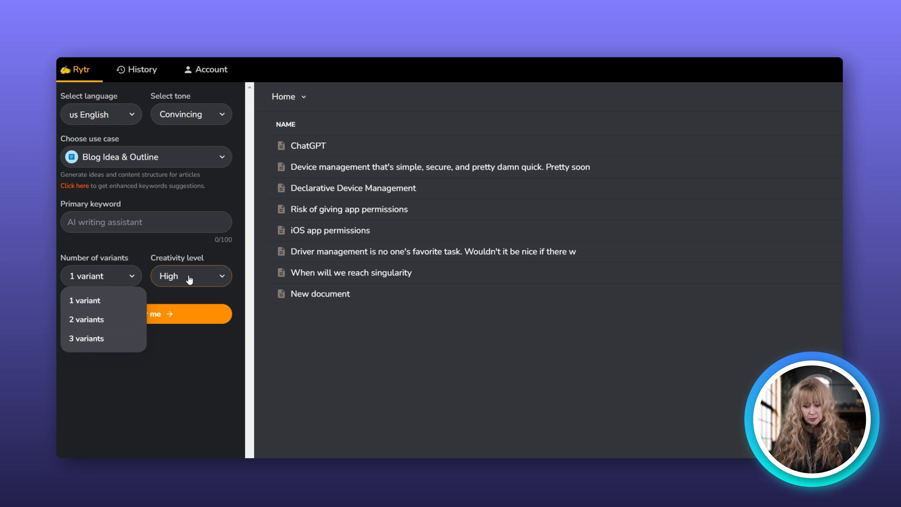
pyautogui.click(189, 276)
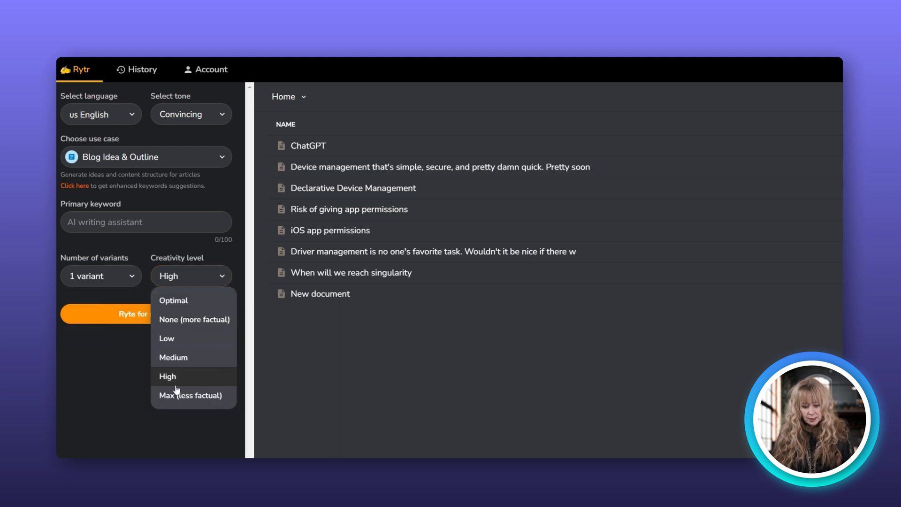
pyautogui.click(167, 376)
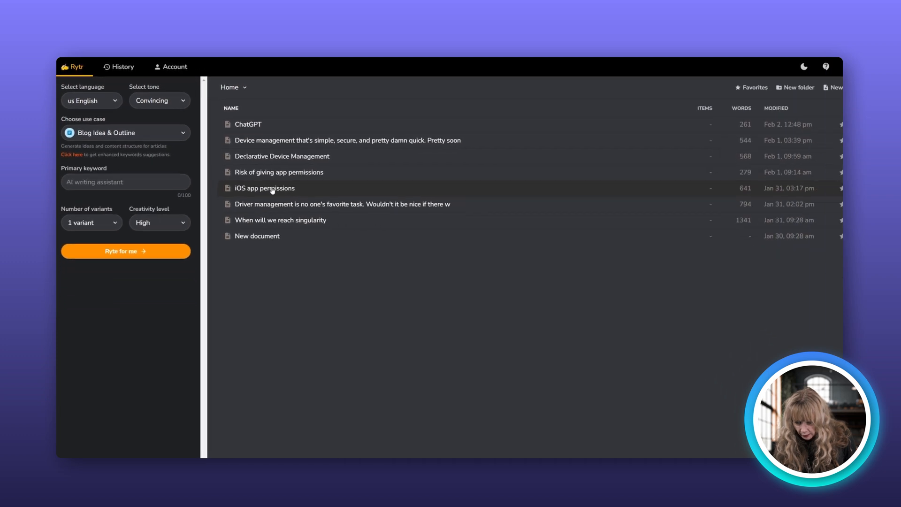
# Open the iOS app permissions document and skim its 641-word blog text
pyautogui.click(265, 188)
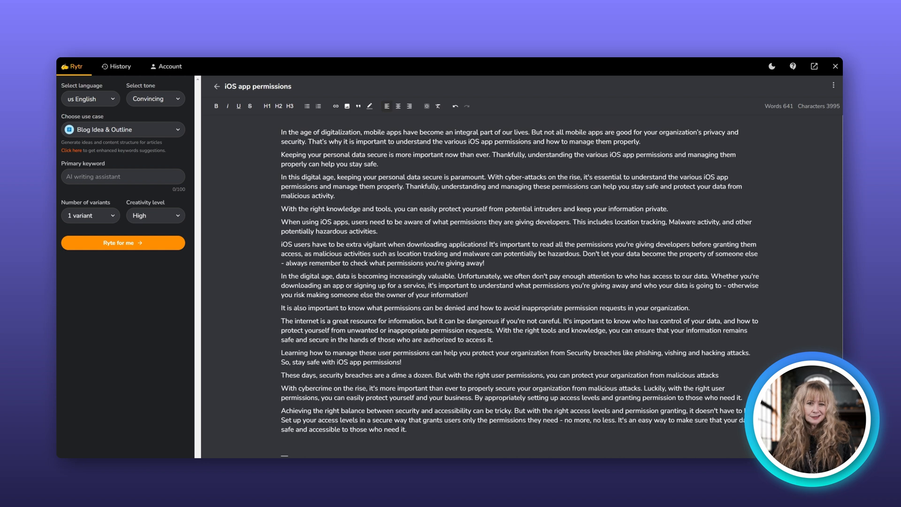
pyautogui.scroll(-3)
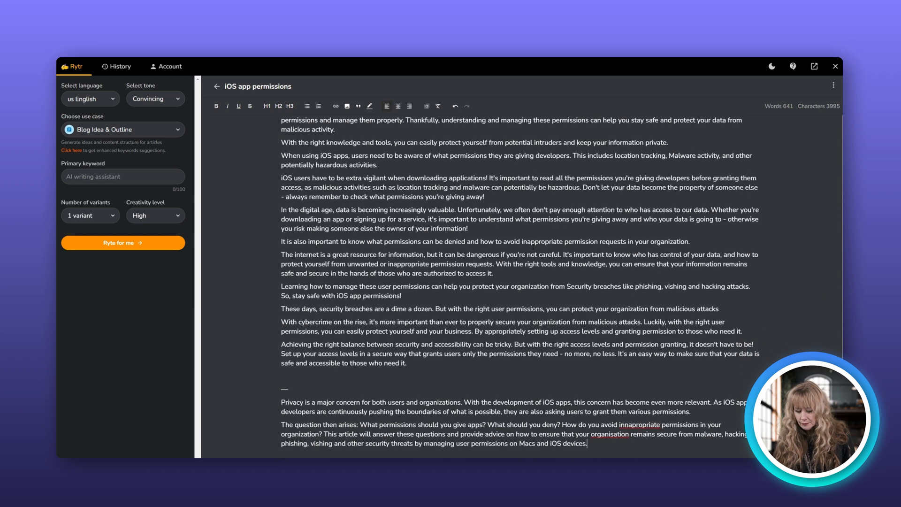
pyautogui.scroll(3)
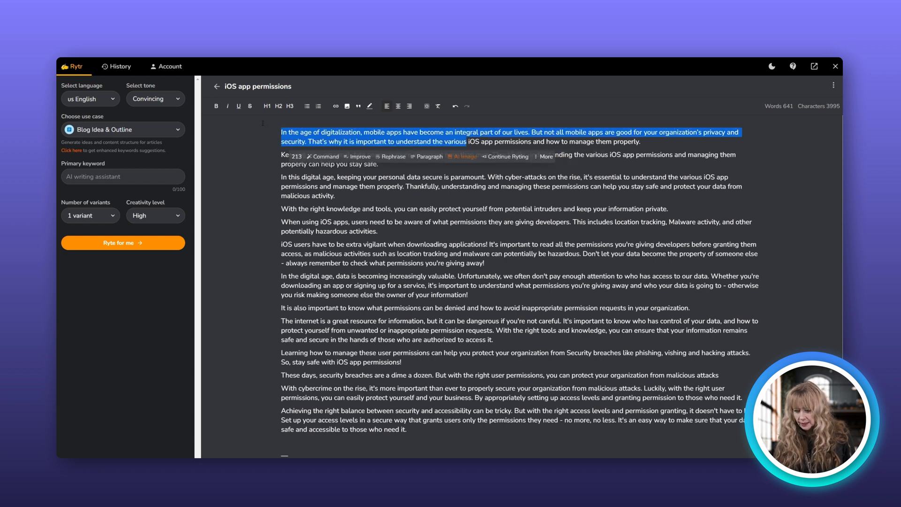
pyautogui.moveTo(315, 157)
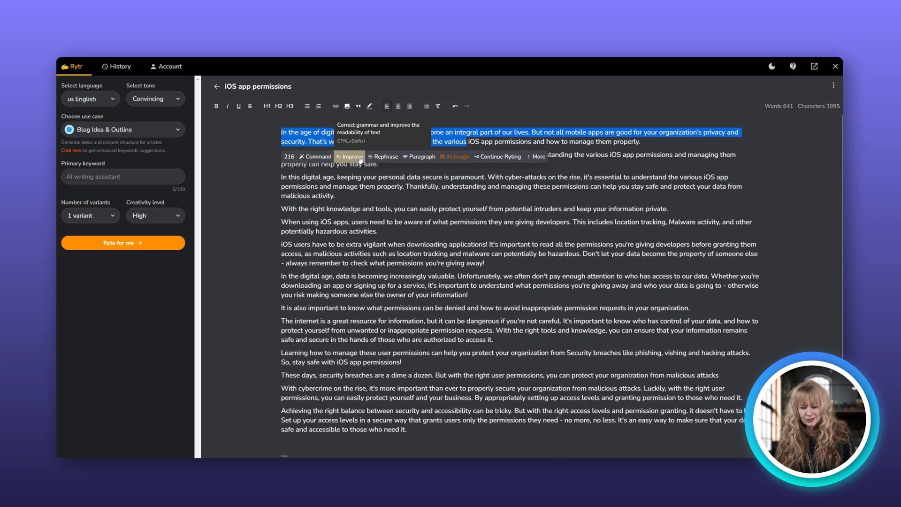
pyautogui.moveTo(420, 157)
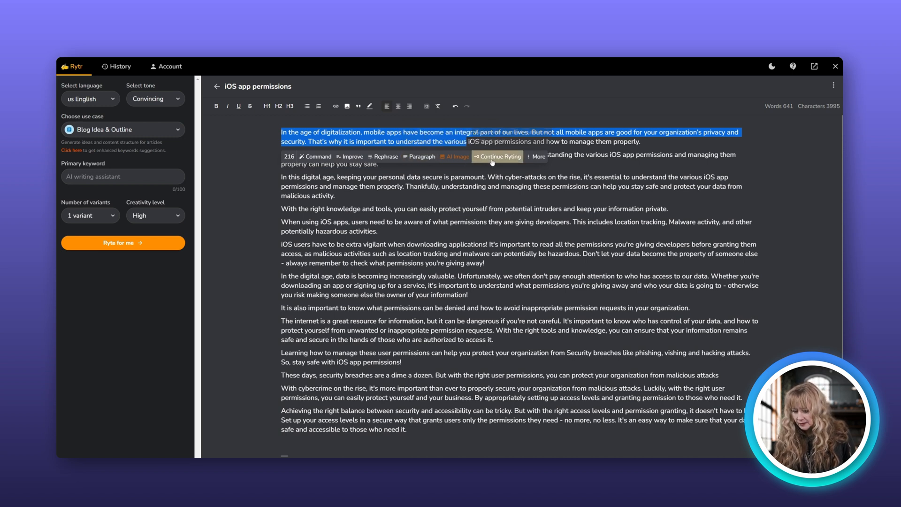
pyautogui.moveTo(497, 157)
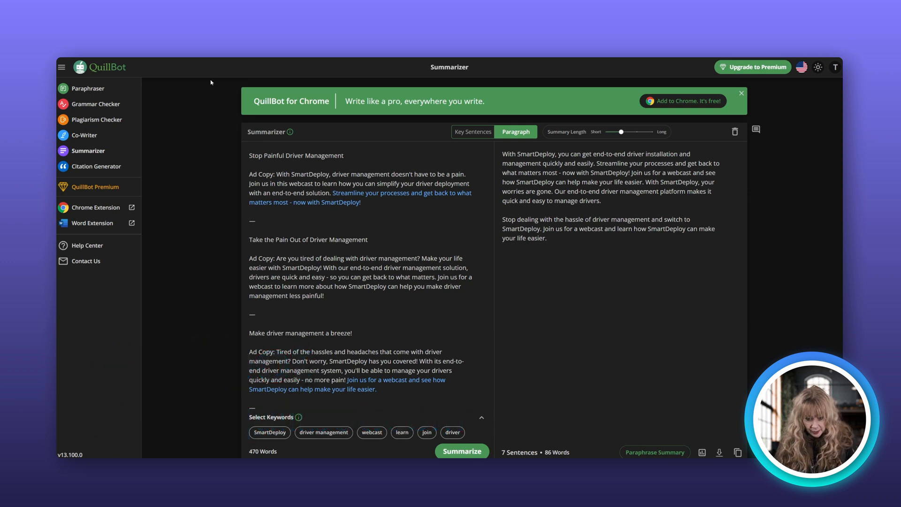
# Paste the 470-word SmartDeploy driver management ad copy into QuillBot's Paraphraser input
pyautogui.click(88, 88)
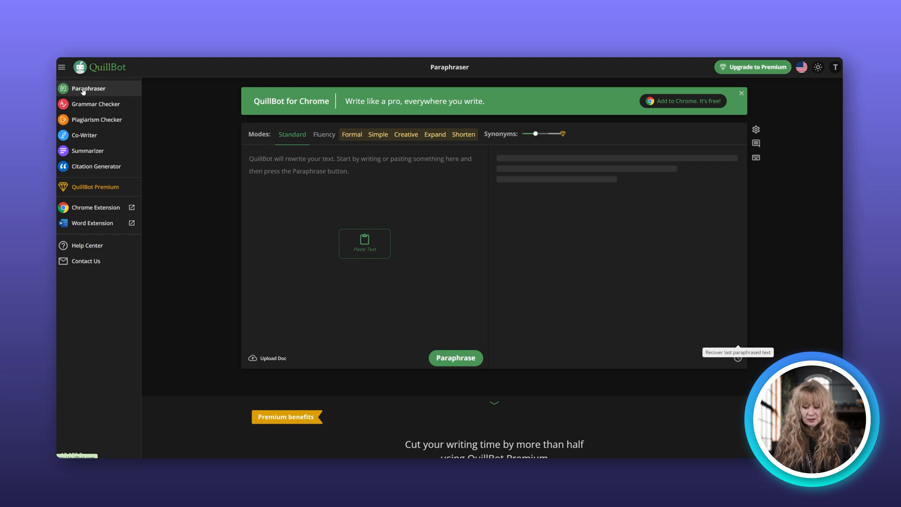
pyautogui.click(365, 244)
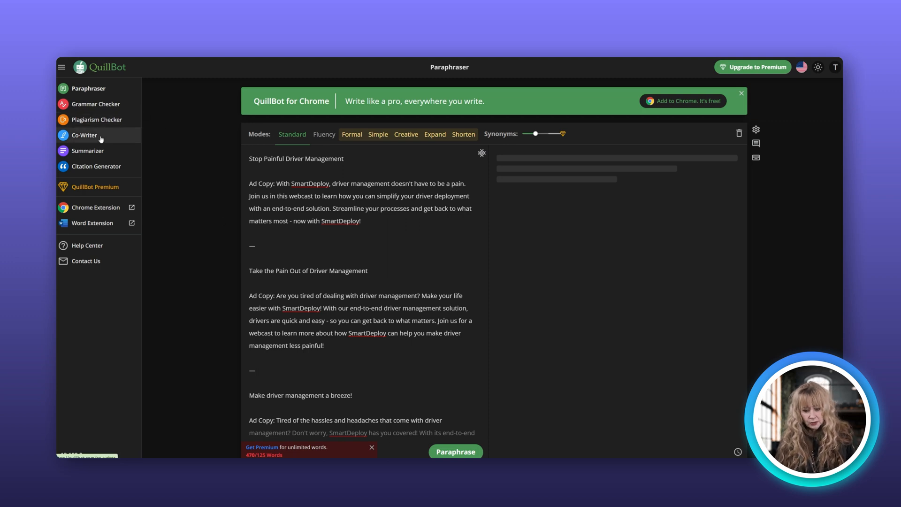
pyautogui.moveTo(88, 150)
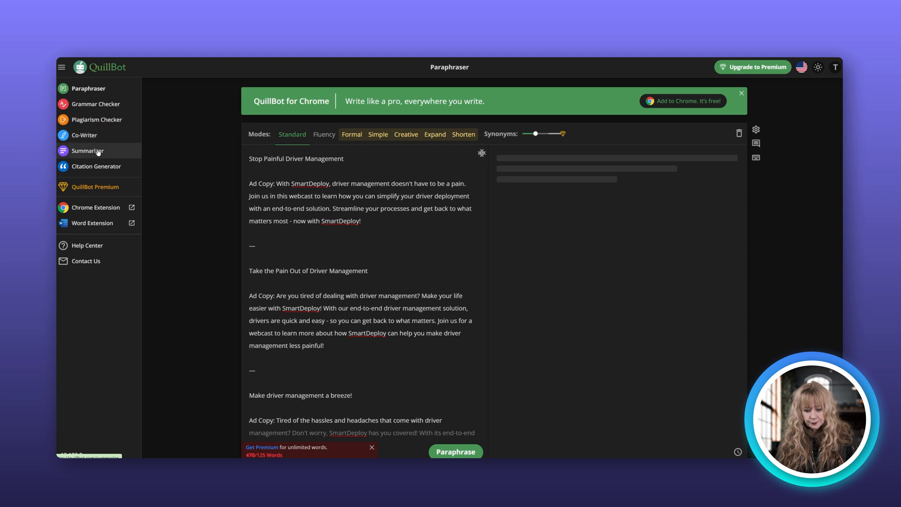
pyautogui.moveTo(96, 166)
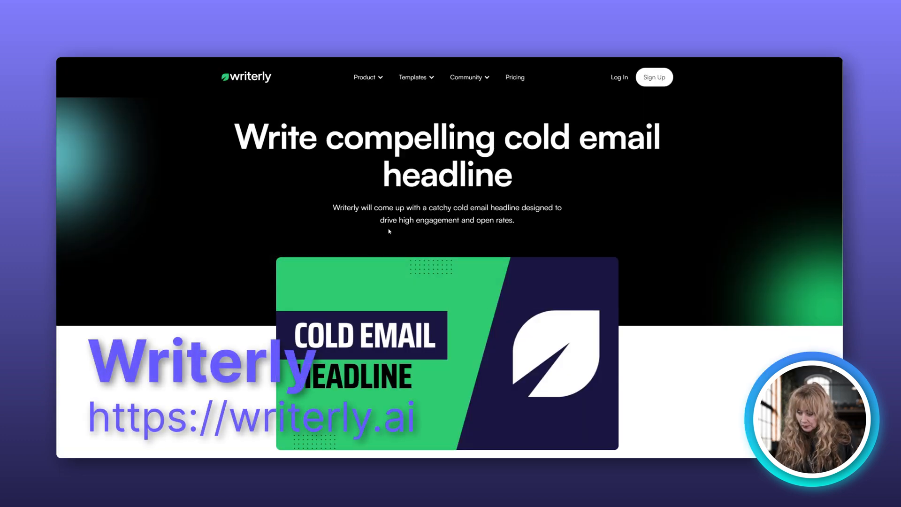
# Show Writerly's Templates categories menu, Websites through Advertising, from the cold email headline page
pyautogui.click(412, 77)
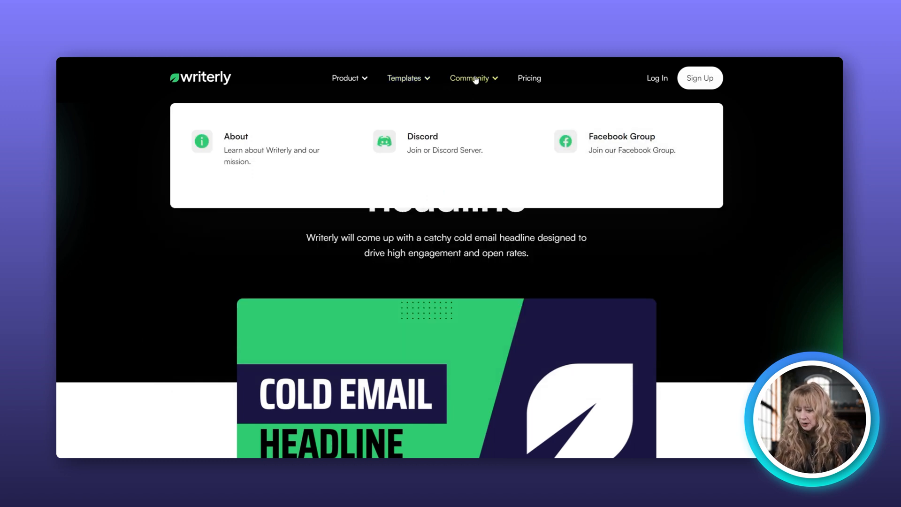
pyautogui.click(404, 78)
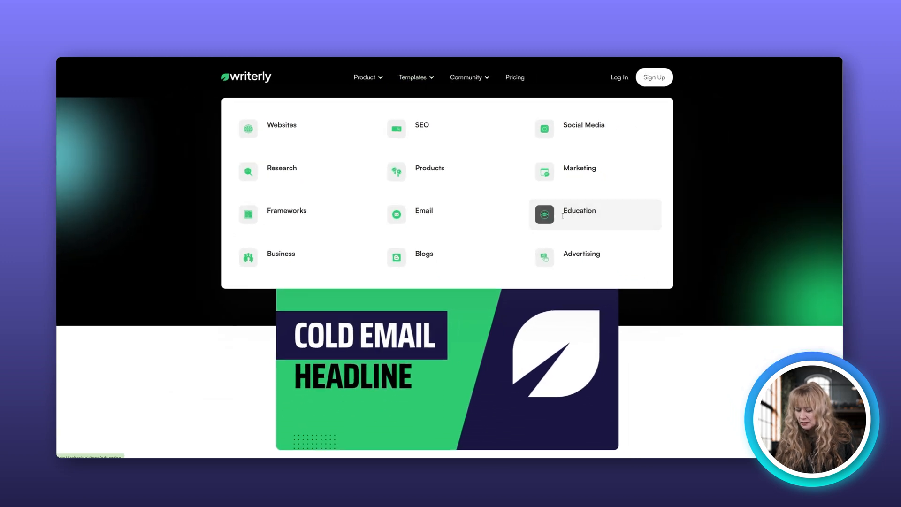
# Open Writerly's Education templates page and browse down to the All templates gallery
pyautogui.click(579, 210)
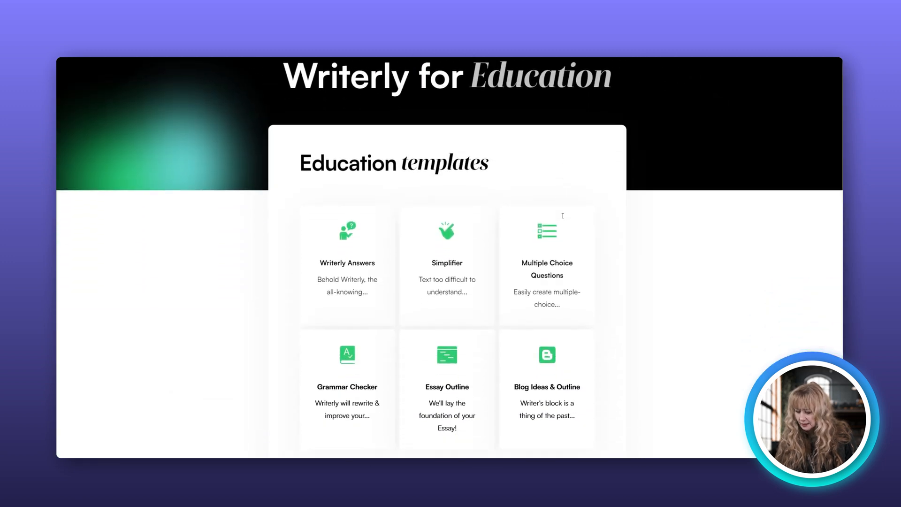
pyautogui.scroll(-3)
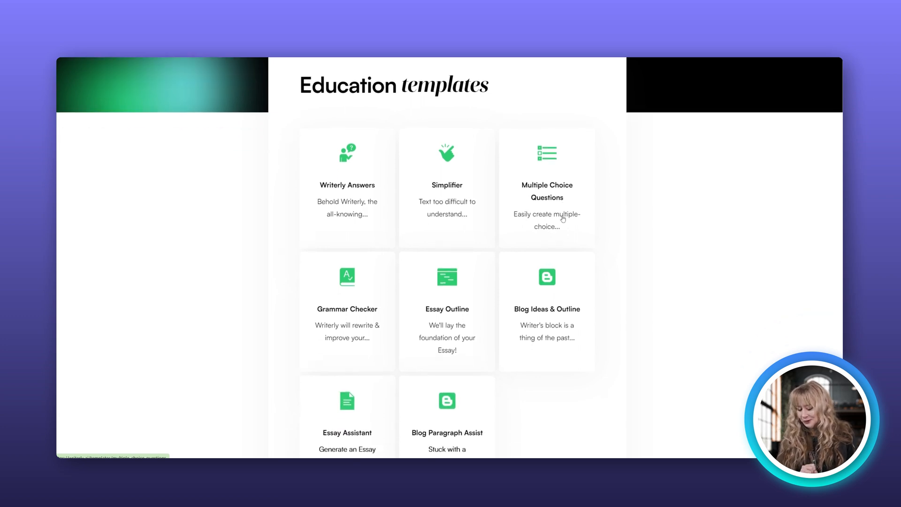
pyautogui.moveTo(572, 261)
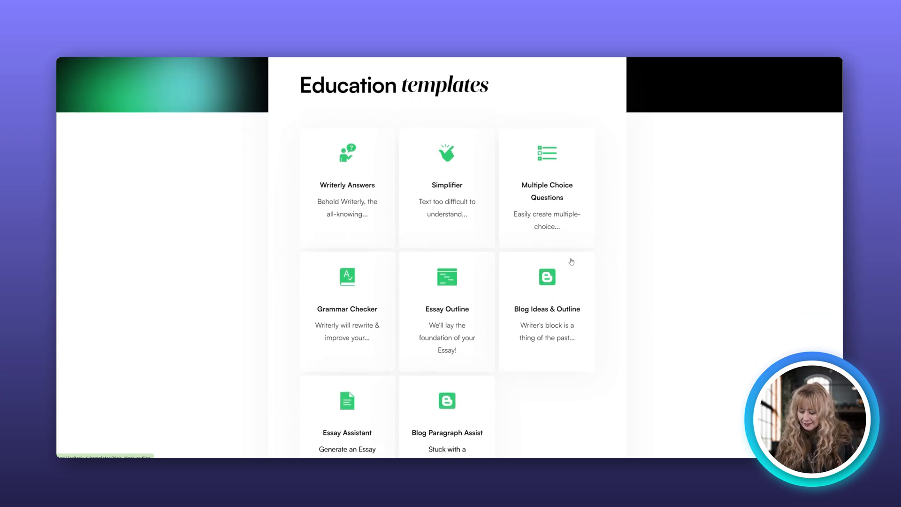
pyautogui.scroll(-3)
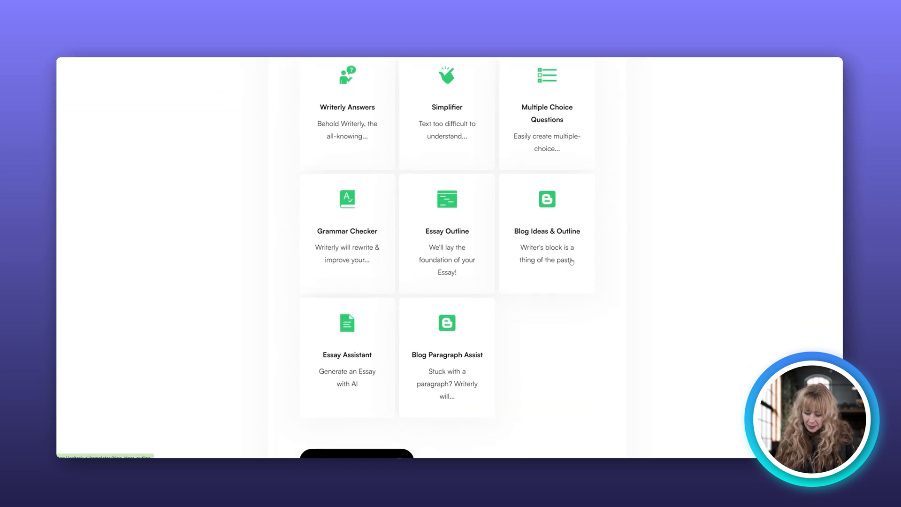
pyautogui.scroll(-3)
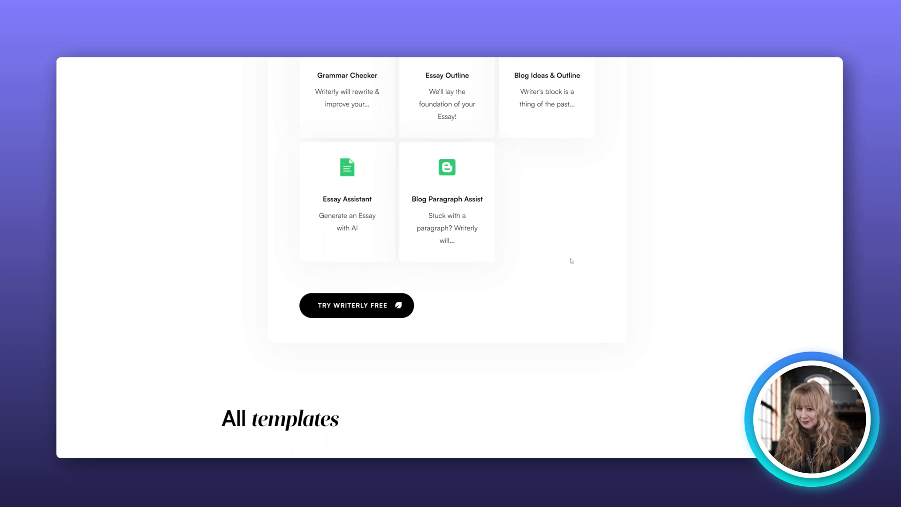
pyautogui.scroll(-3)
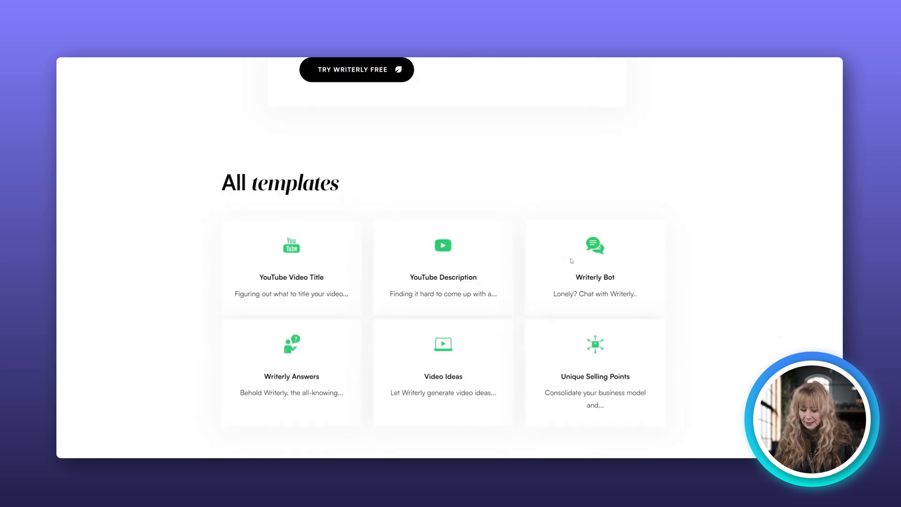
pyautogui.scroll(-3)
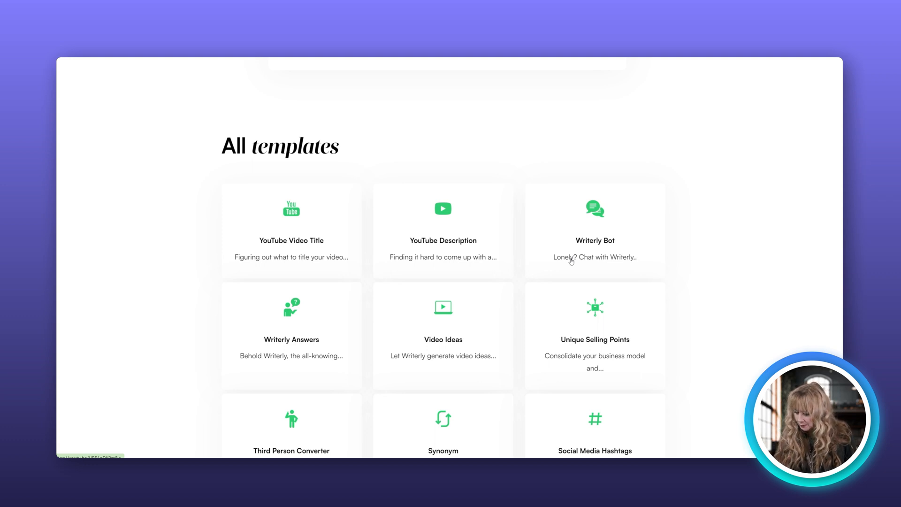
pyautogui.moveTo(595, 321)
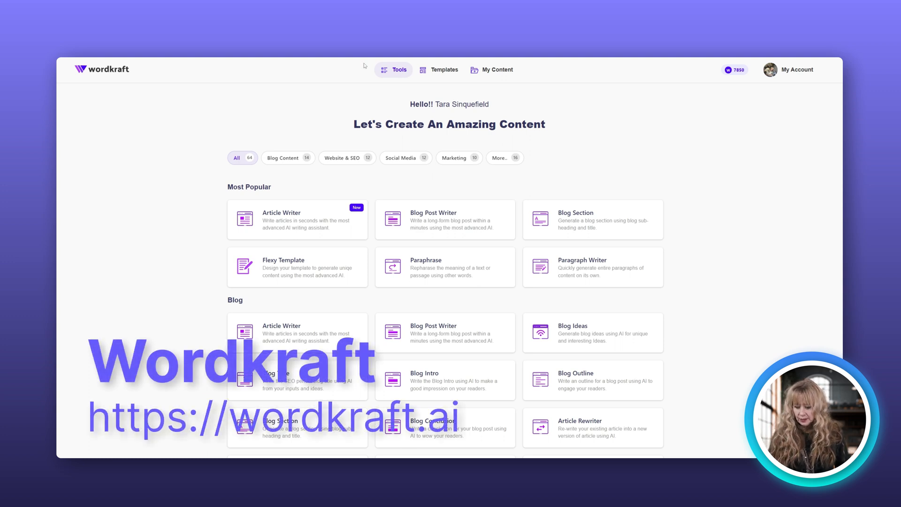
pyautogui.moveTo(333, 219)
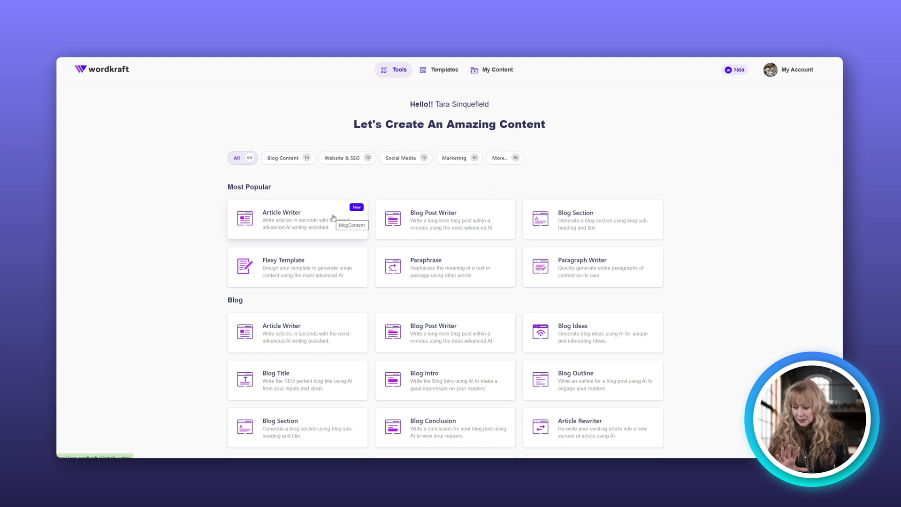
# Scroll through Wordkraft's 64 tools across Social Media, Marketing and email, then back to the top
pyautogui.scroll(-3)
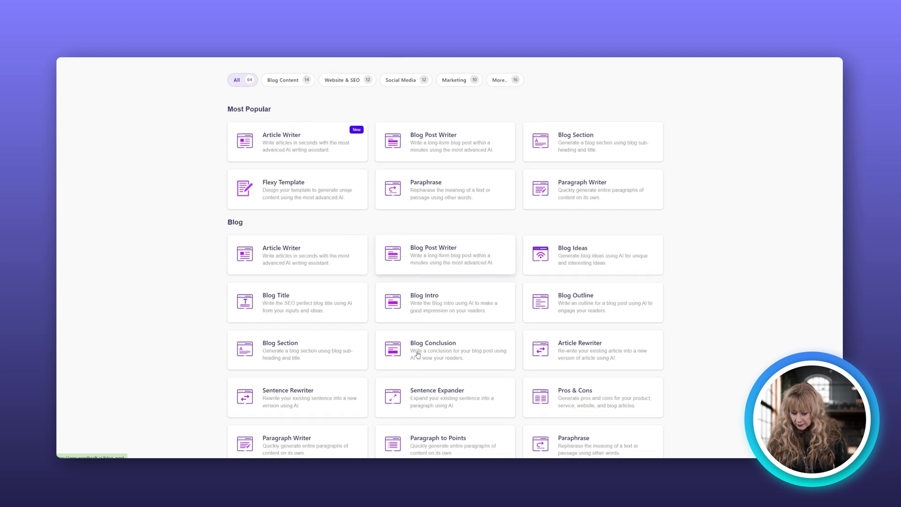
pyautogui.scroll(-3)
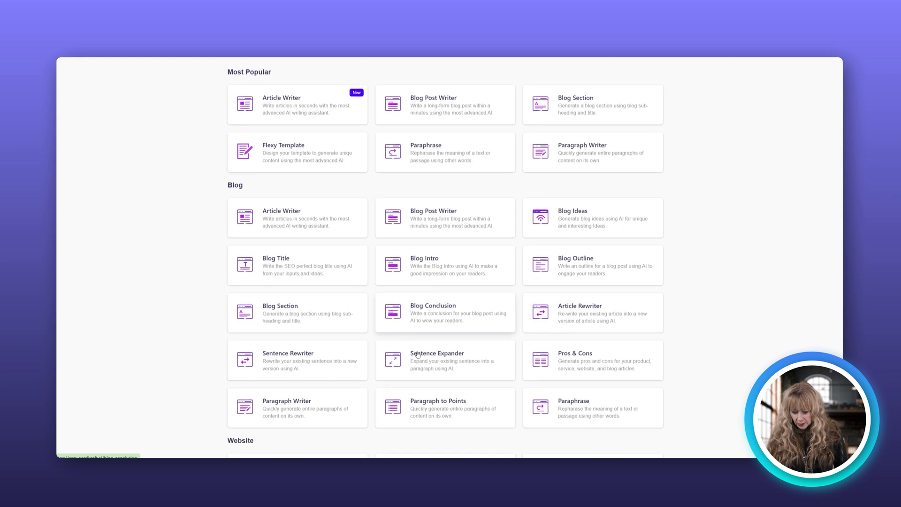
pyautogui.scroll(-3)
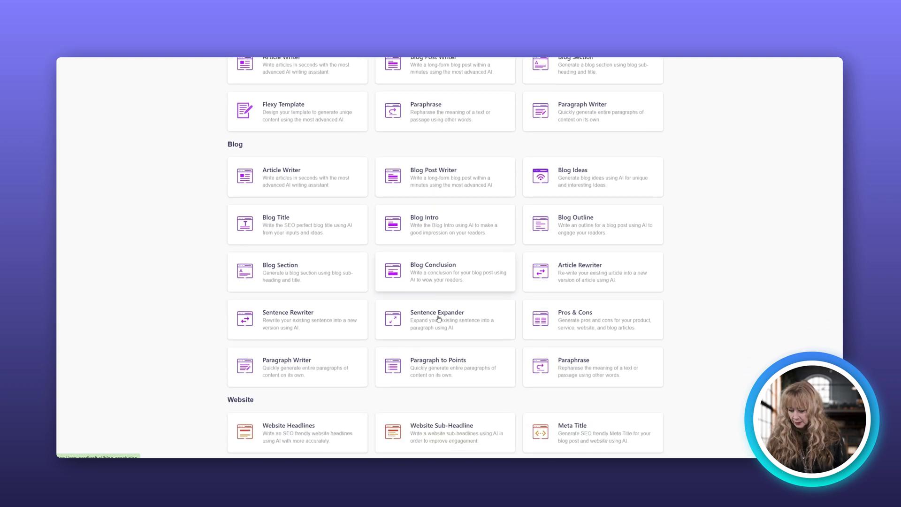
pyautogui.scroll(-3)
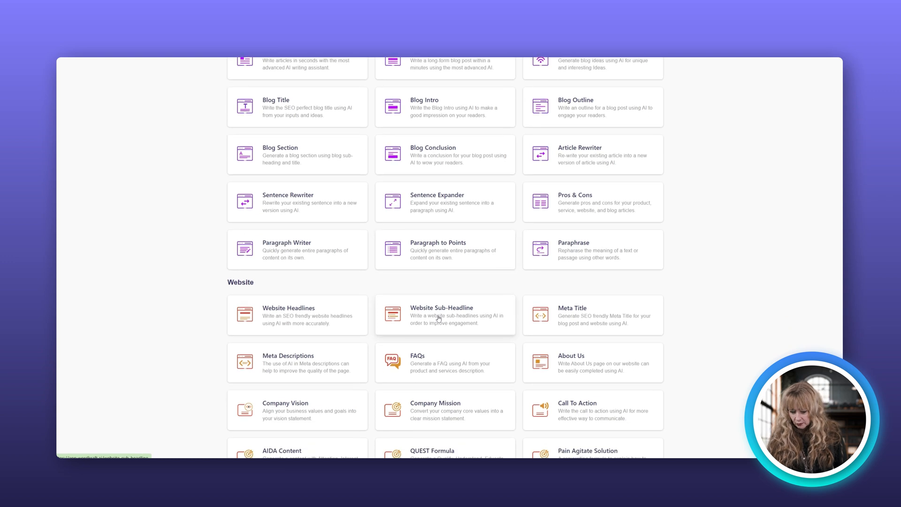
pyautogui.scroll(-3)
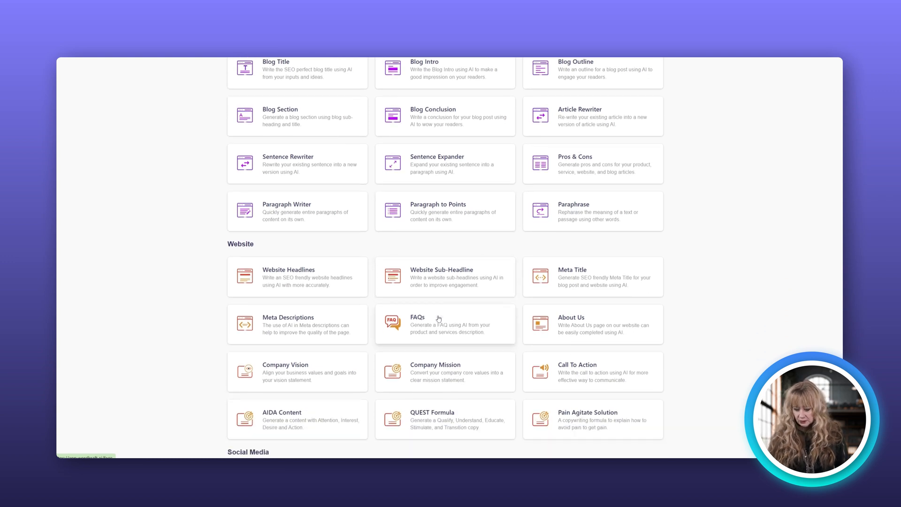
pyautogui.scroll(-3)
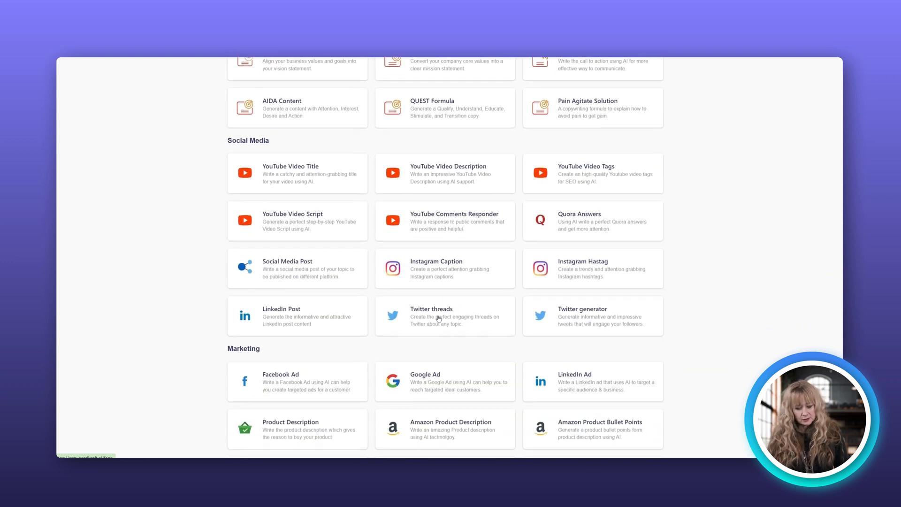
pyautogui.scroll(-3)
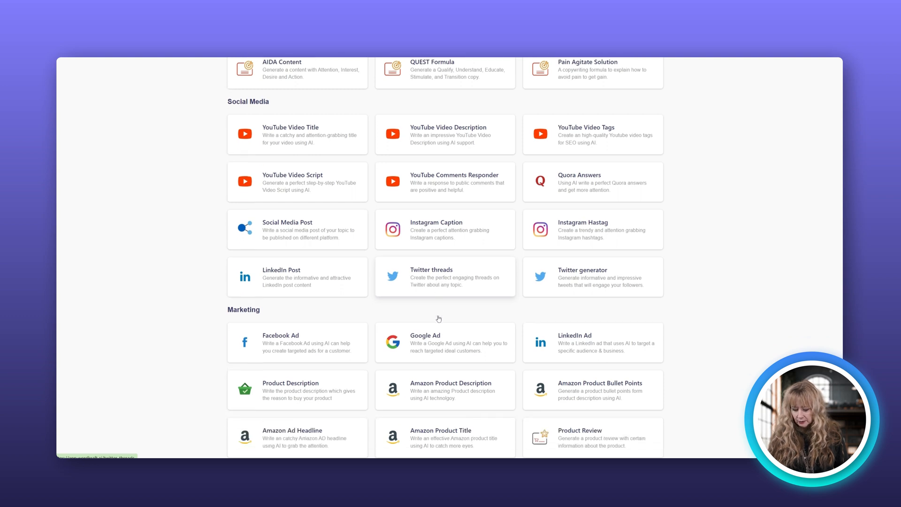
pyautogui.scroll(-3)
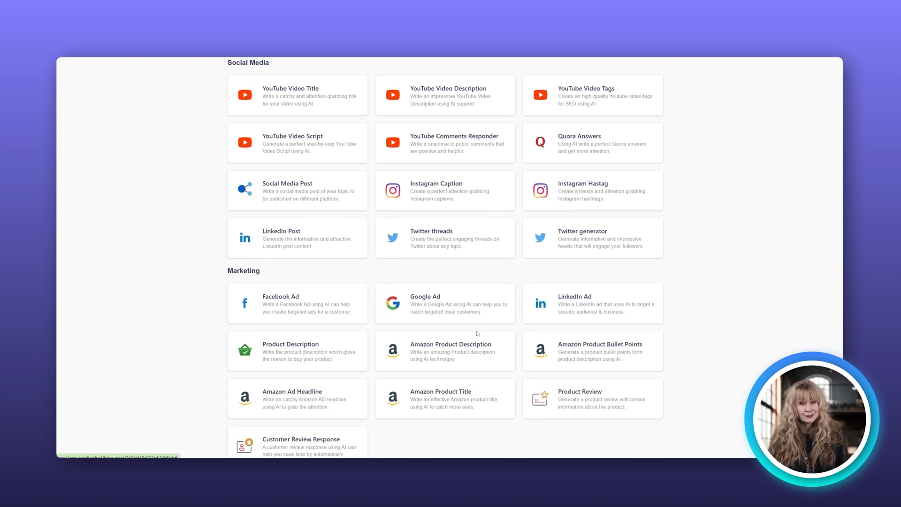
pyautogui.scroll(-3)
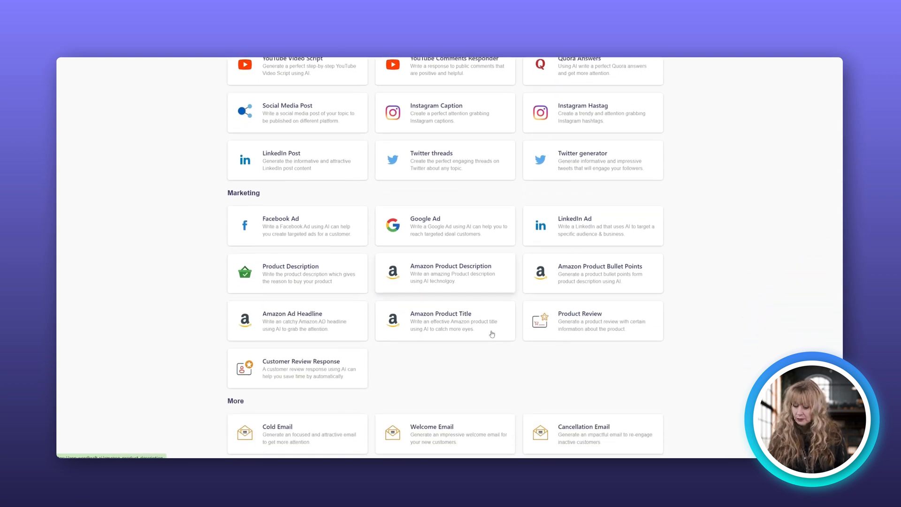
pyautogui.scroll(-3)
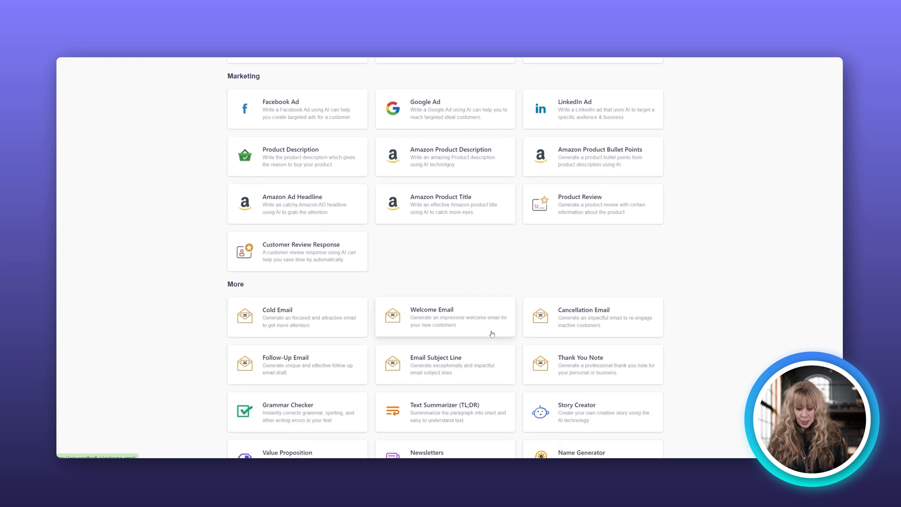
pyautogui.scroll(3)
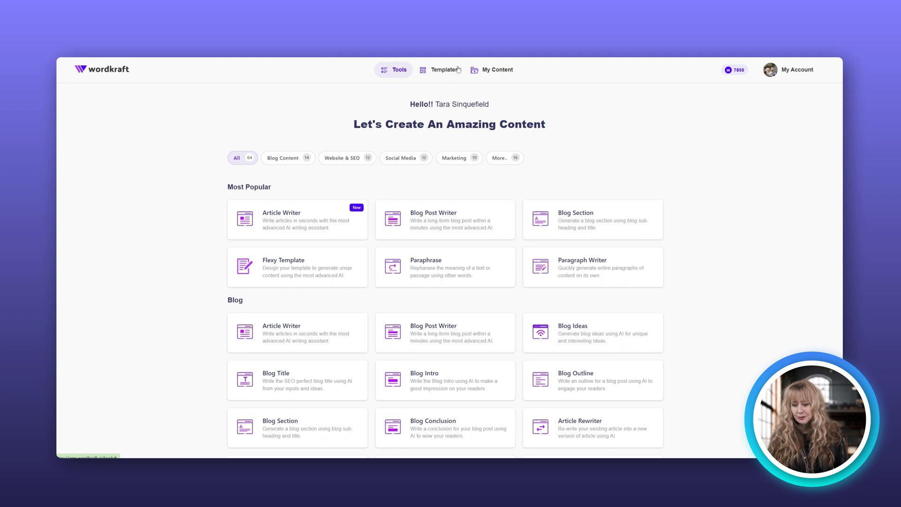
# Browse Wordkraft's ready-made Templates catalogue down through the letter and email cards
pyautogui.click(444, 69)
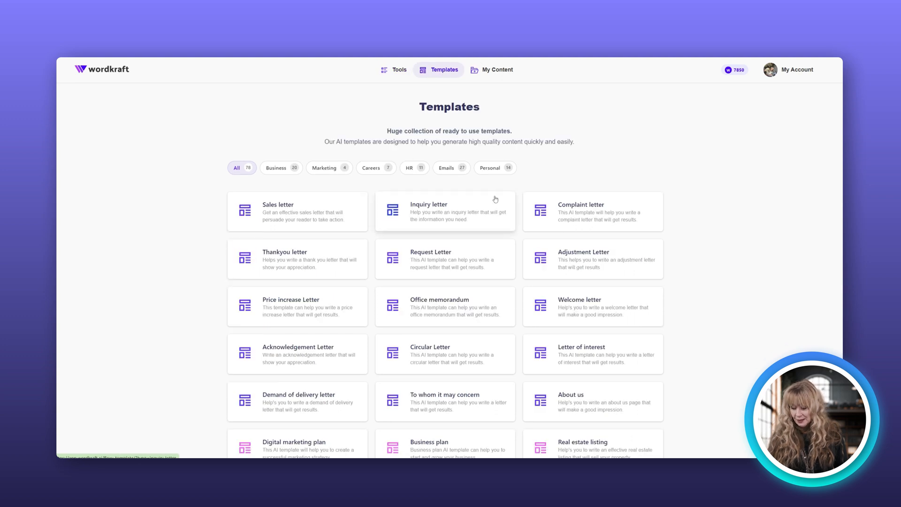
pyautogui.scroll(-3)
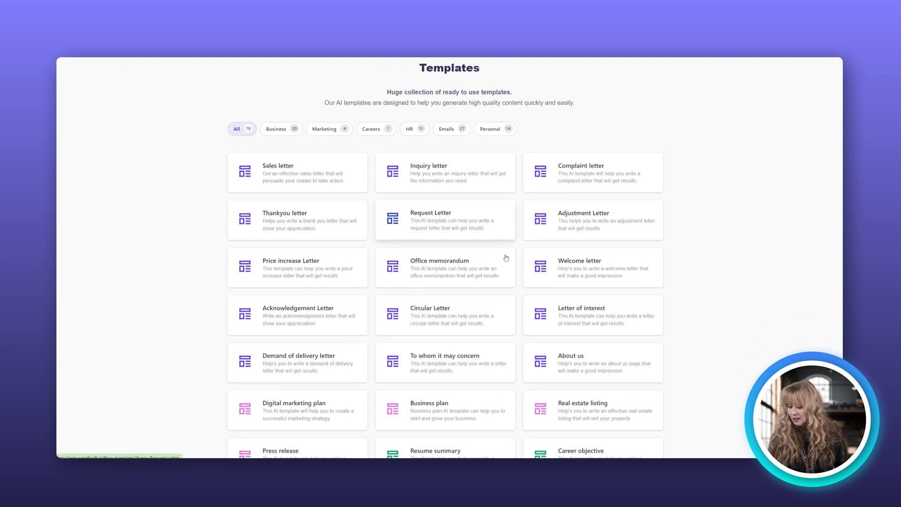
pyautogui.scroll(-3)
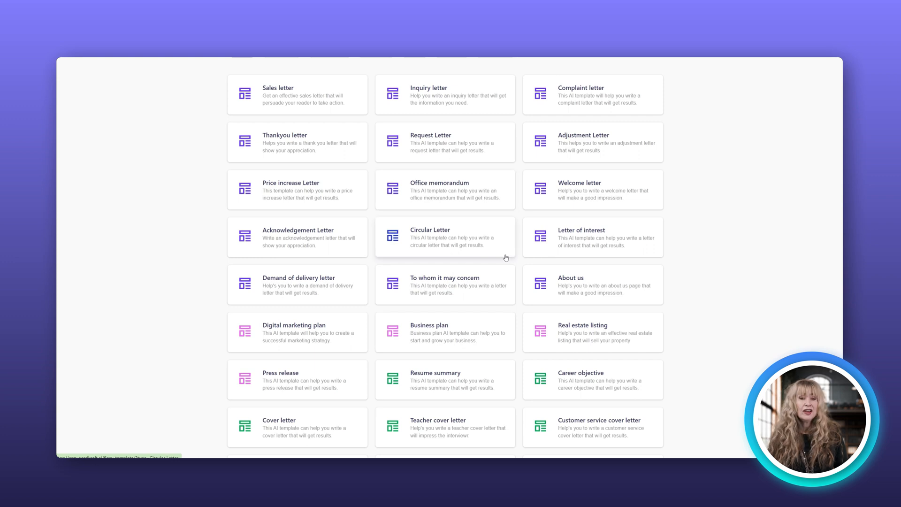
pyautogui.scroll(-3)
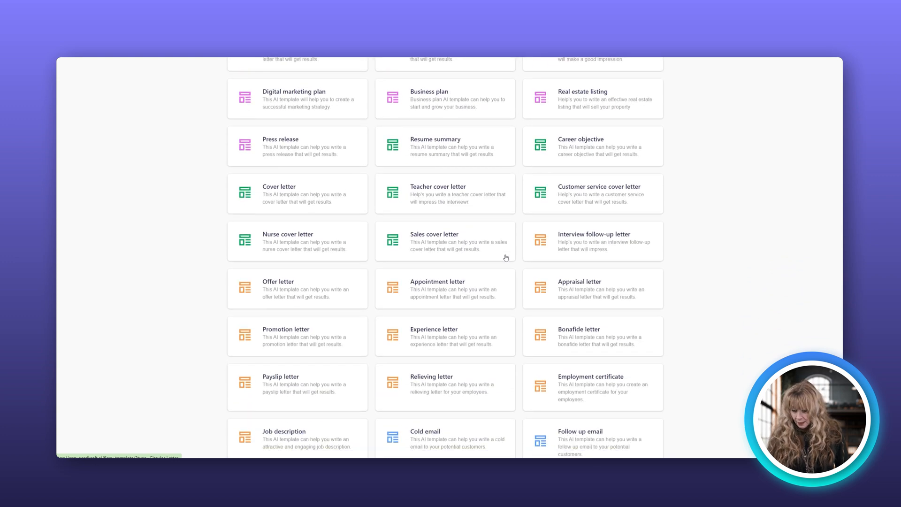
pyautogui.scroll(-3)
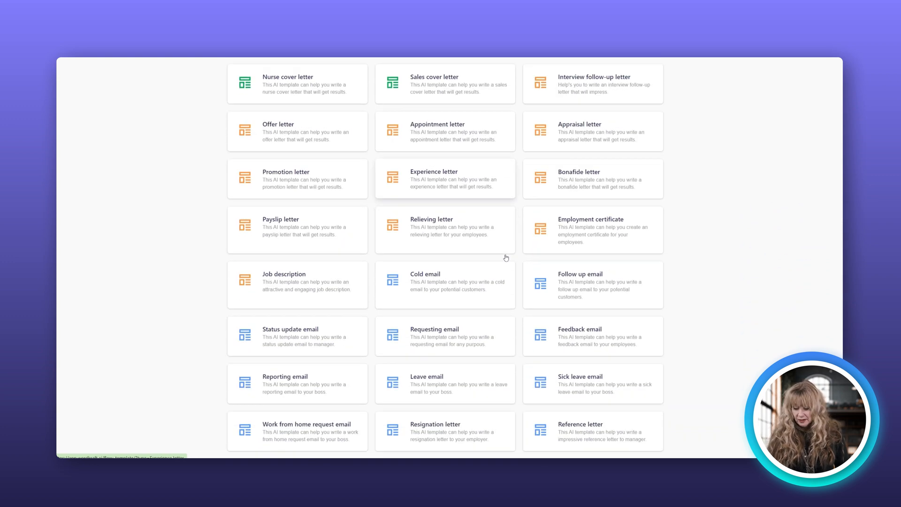
pyautogui.scroll(-3)
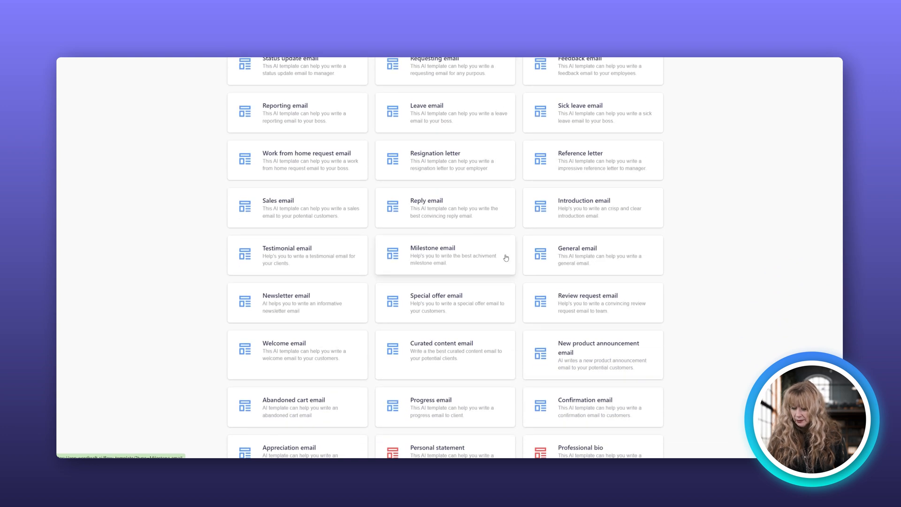
# Return to the top of the templates and switch to My Content's saved blog posts
pyautogui.scroll(-3)
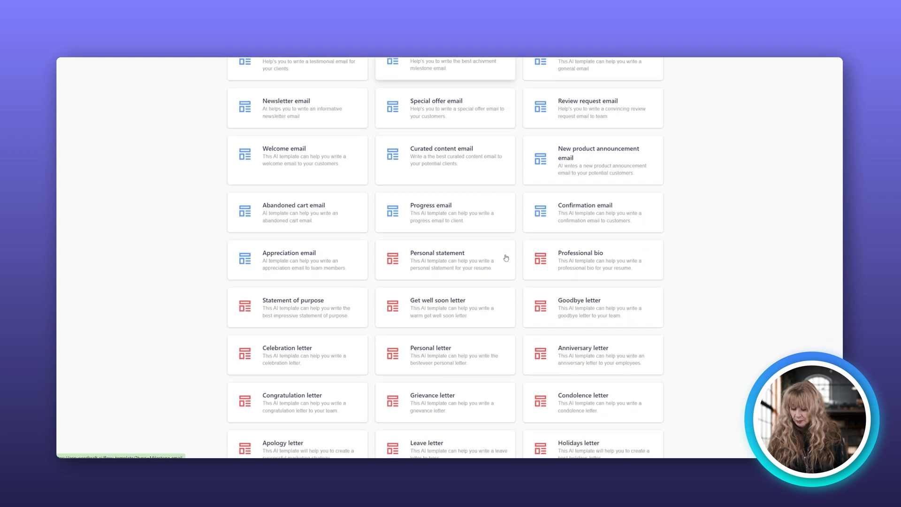
pyautogui.moveTo(544, 309)
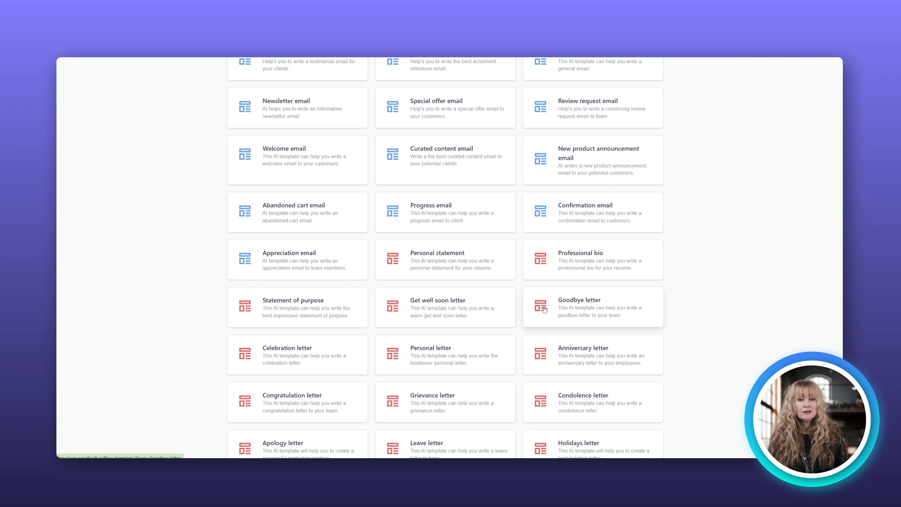
pyautogui.scroll(3)
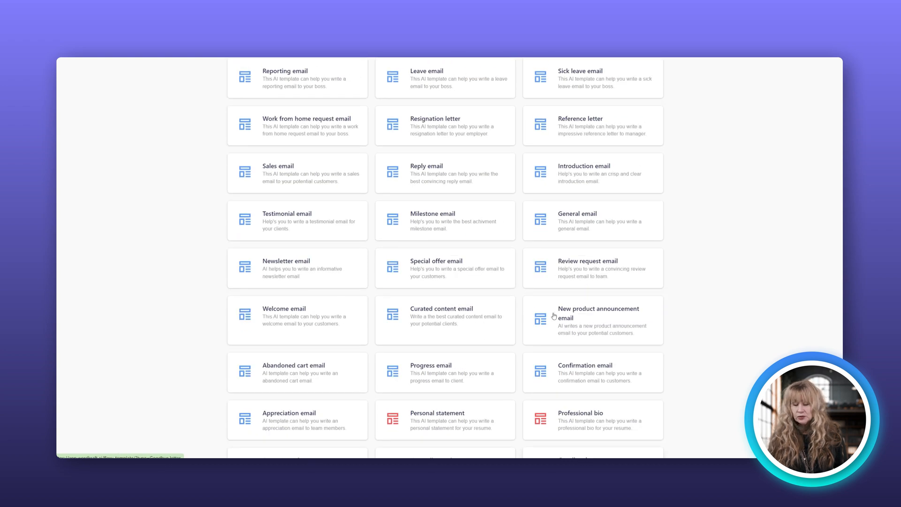
pyautogui.scroll(3)
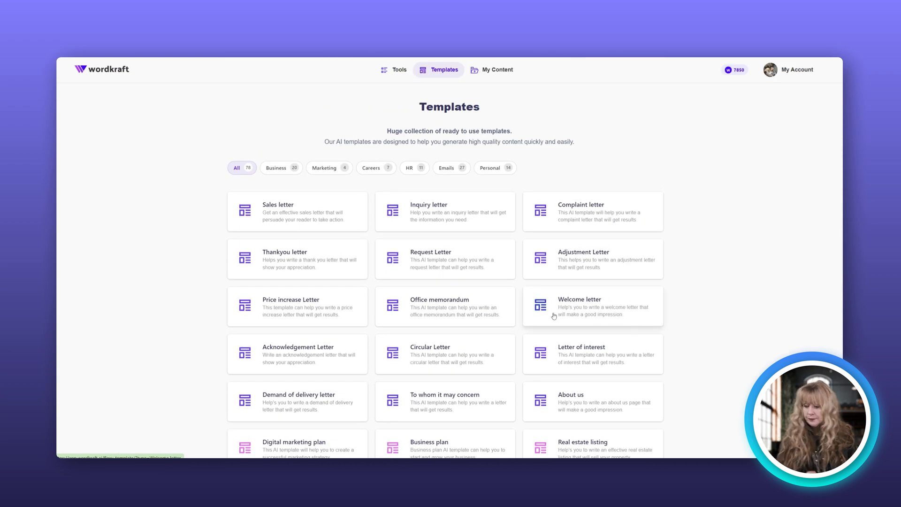
pyautogui.moveTo(543, 136)
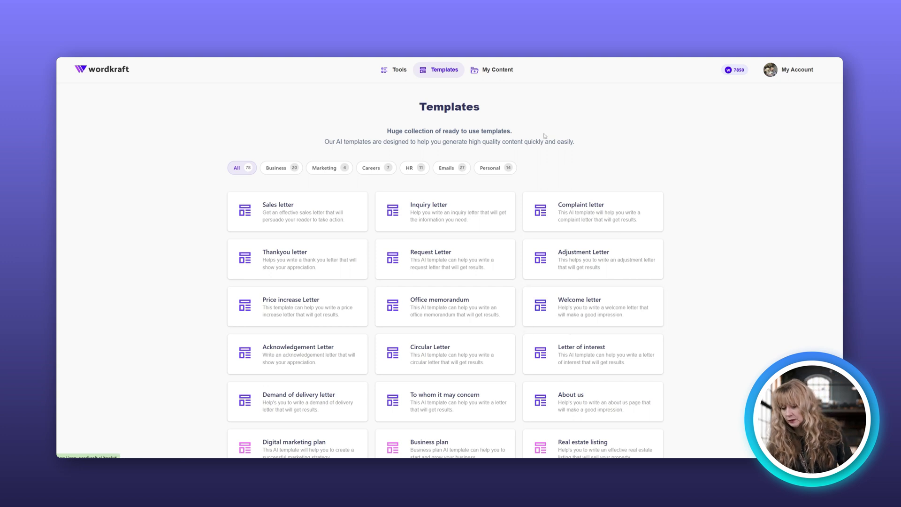
pyautogui.click(497, 69)
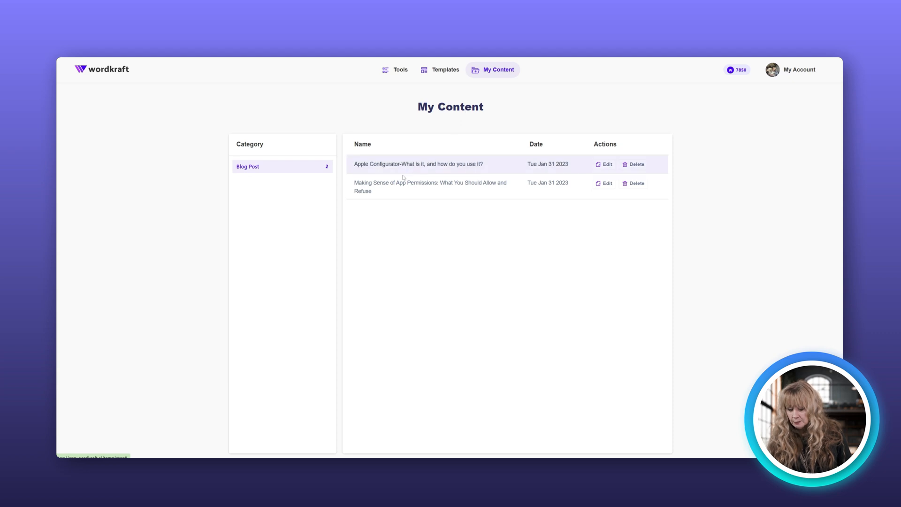
pyautogui.moveTo(554, 187)
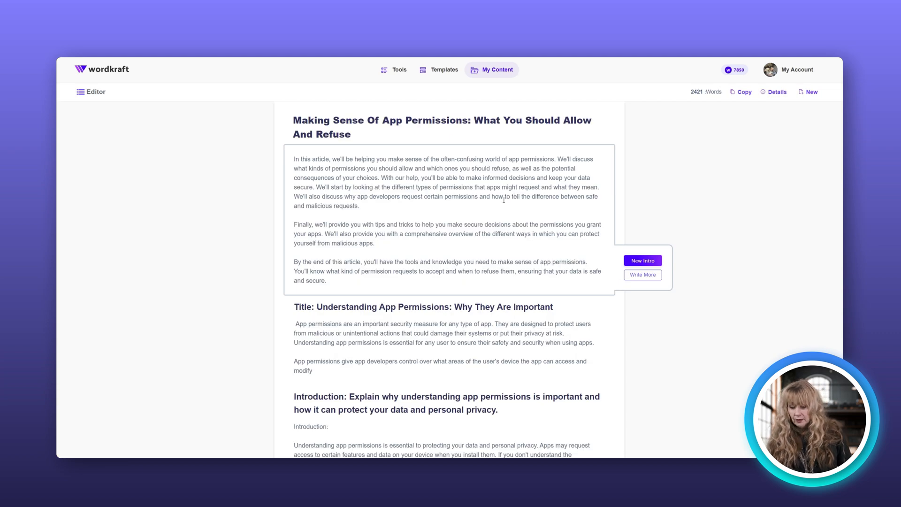
# Scroll the app permissions post editor down to the Understanding App Permissions title section
pyautogui.scroll(-3)
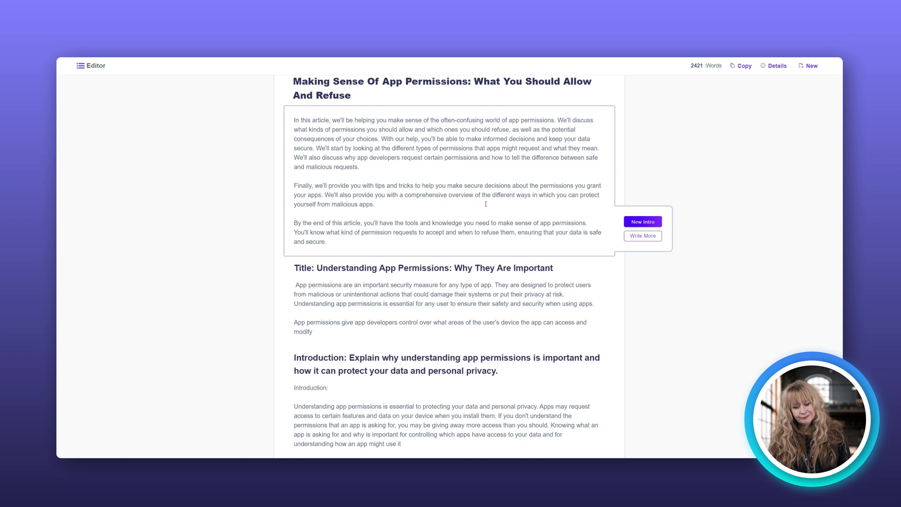
pyautogui.moveTo(642, 222)
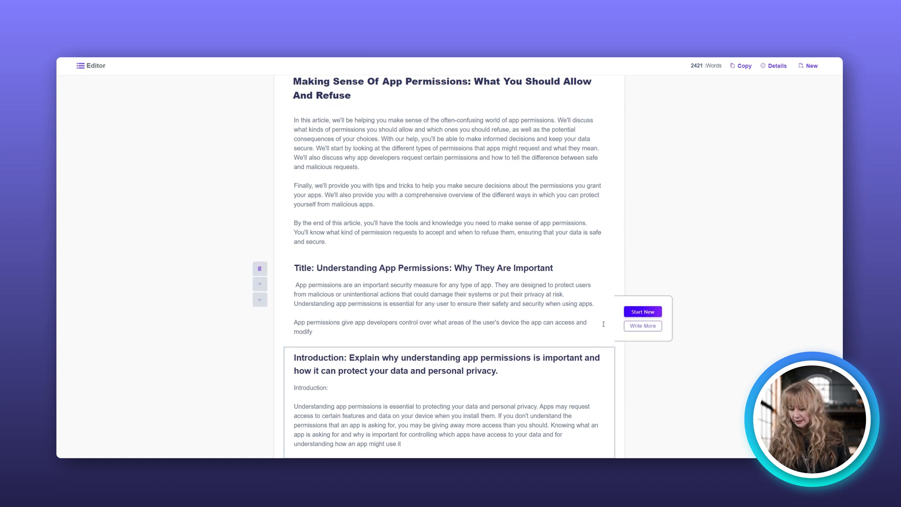
pyautogui.scroll(-3)
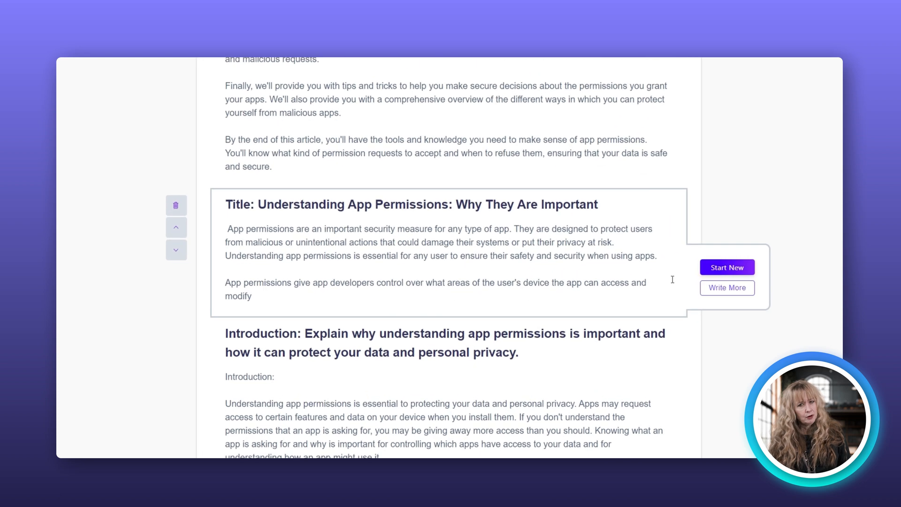
# Use Write More on the Understanding App Permissions section, growing the post to 2,537 words
pyautogui.click(727, 287)
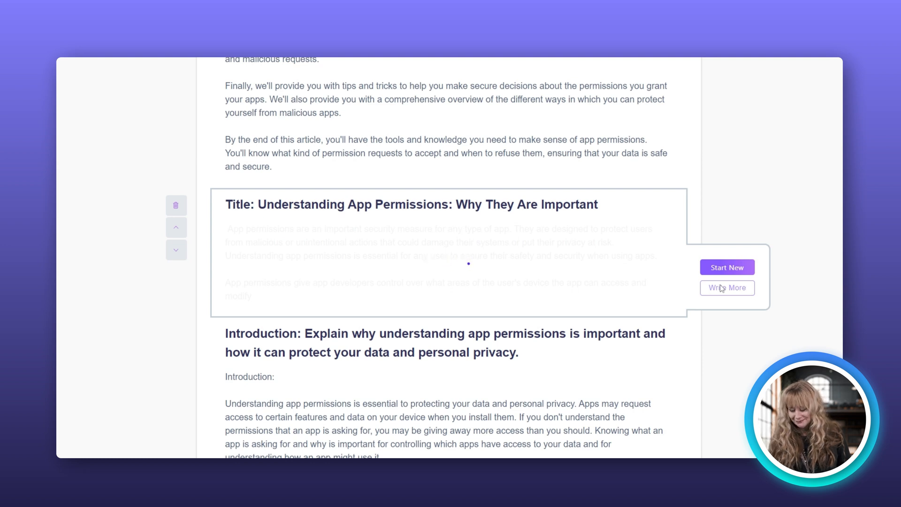
pyautogui.click(726, 287)
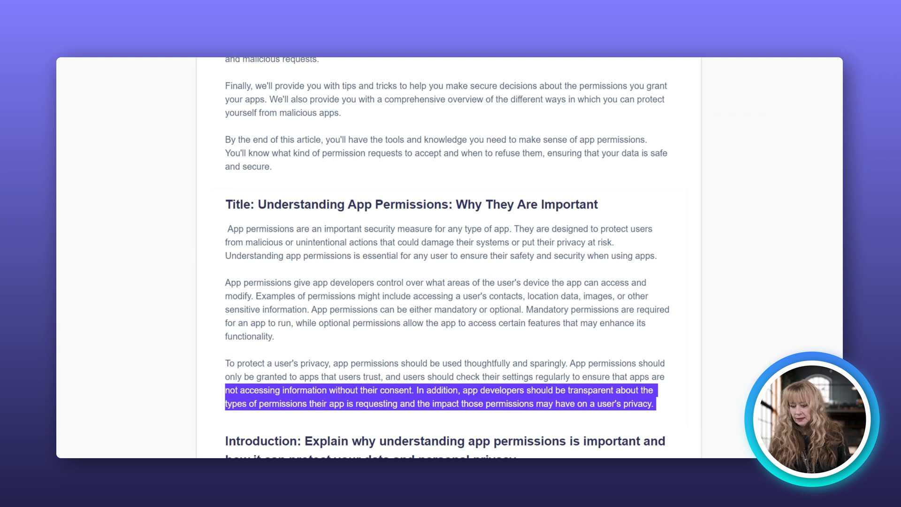
pyautogui.scroll(3)
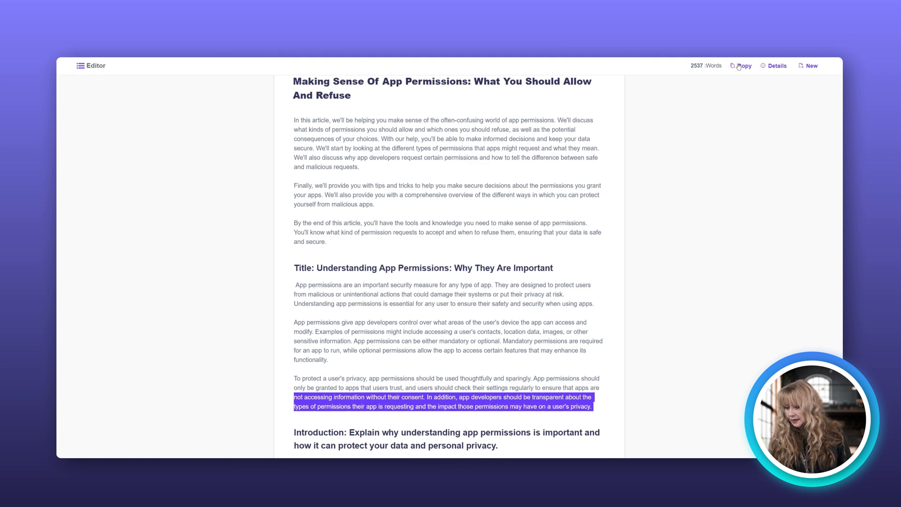